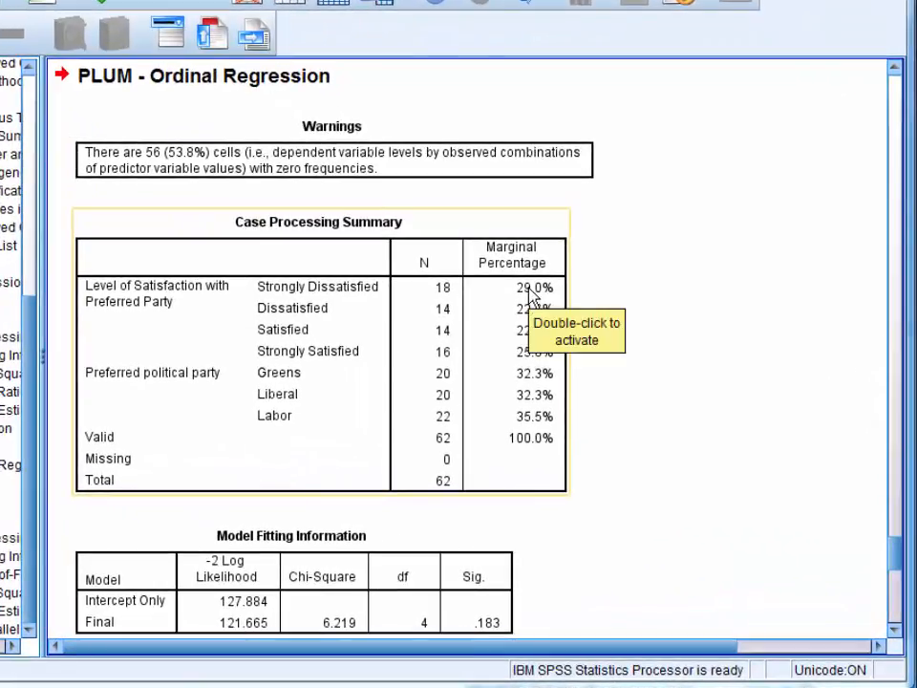
{"action": "mouse_move", "coordinate": [469, 329]}
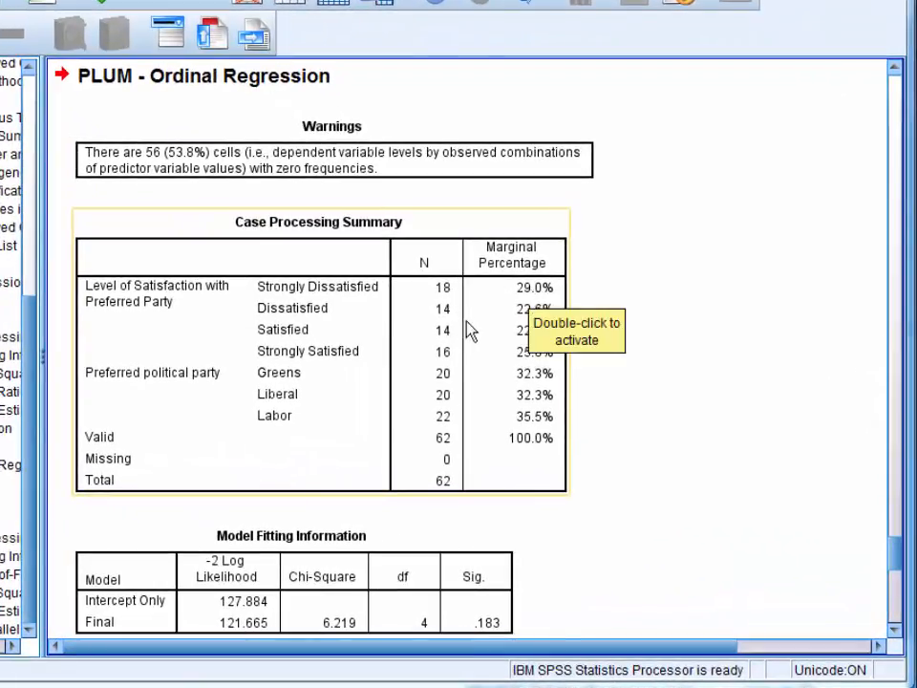
{"action": "mouse_move", "coordinate": [462, 419]}
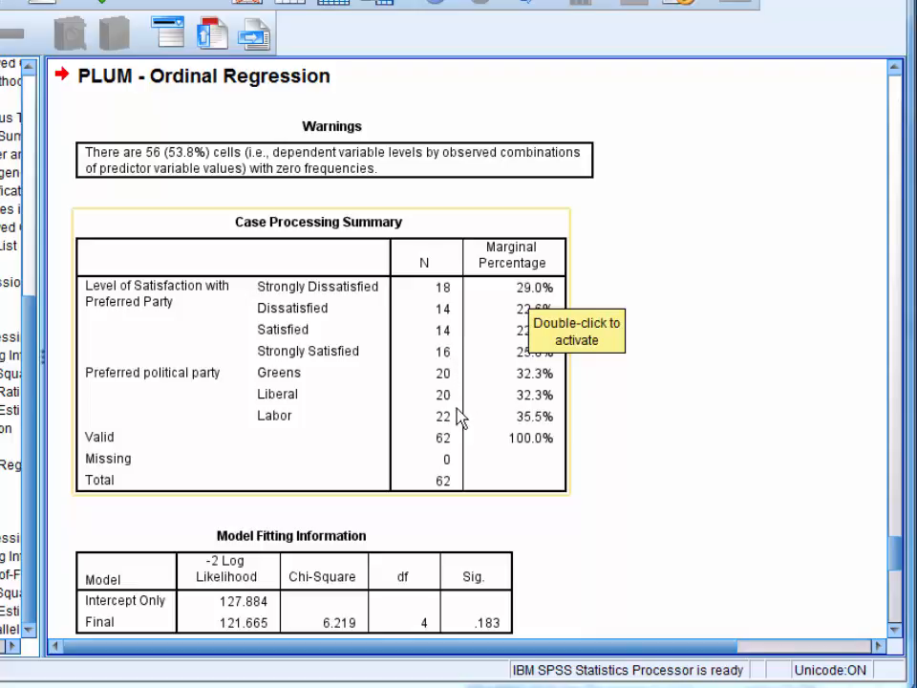
{"action": "mouse_move", "coordinate": [645, 440]}
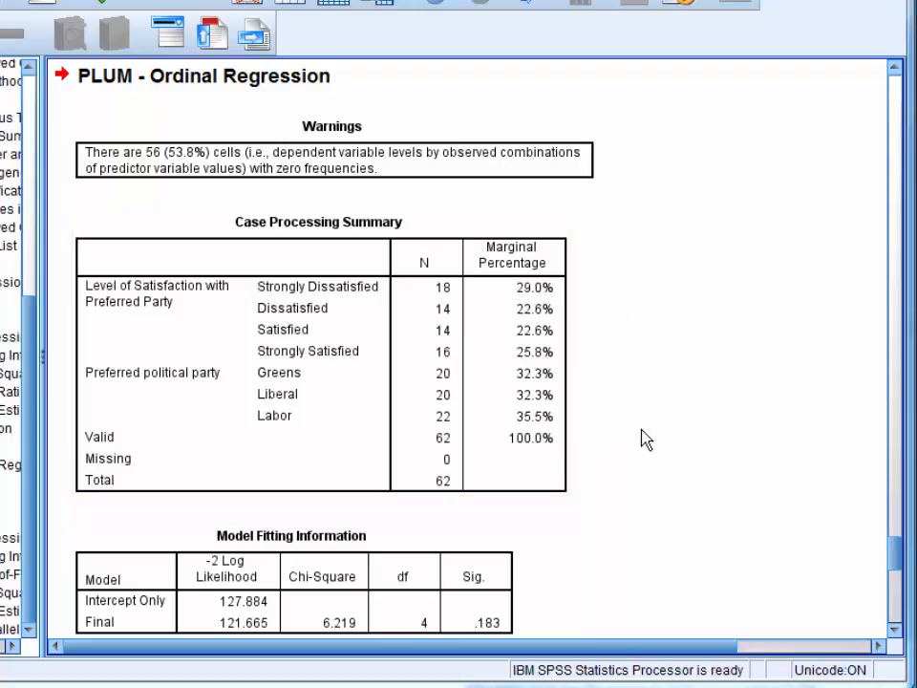
{"action": "scroll", "scroll_direction": "down", "scroll_amount": 3}
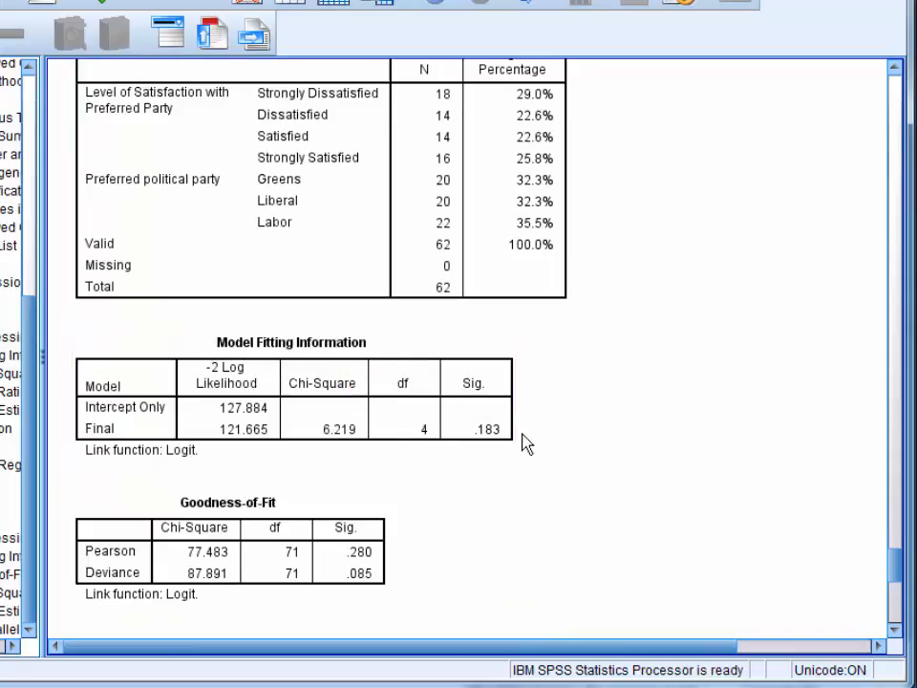
{"action": "mouse_move", "coordinate": [532, 448]}
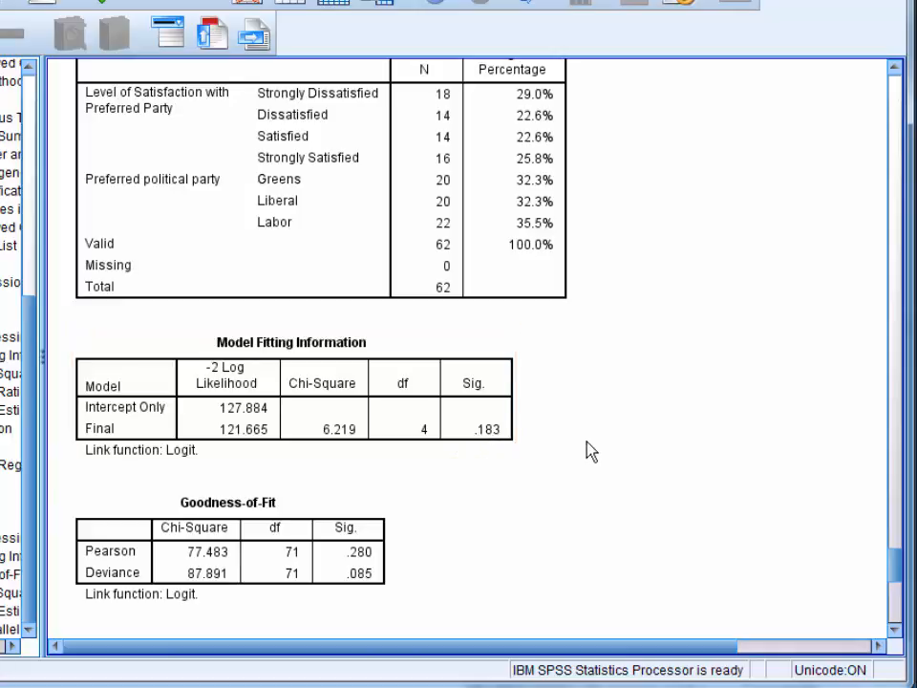
{"action": "scroll", "scroll_direction": "down", "scroll_amount": 3}
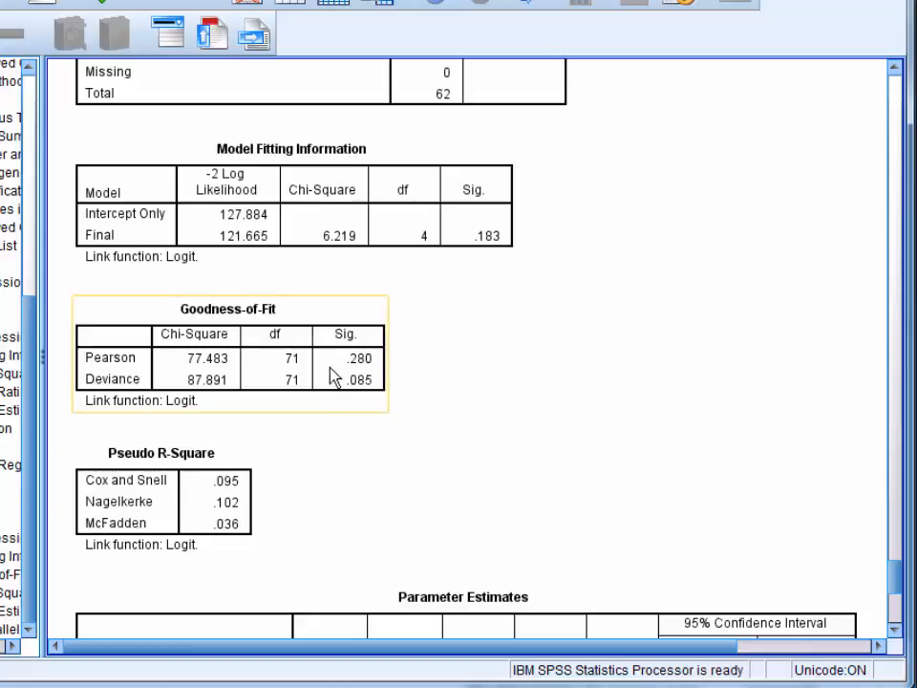
{"action": "mouse_move", "coordinate": [348, 397]}
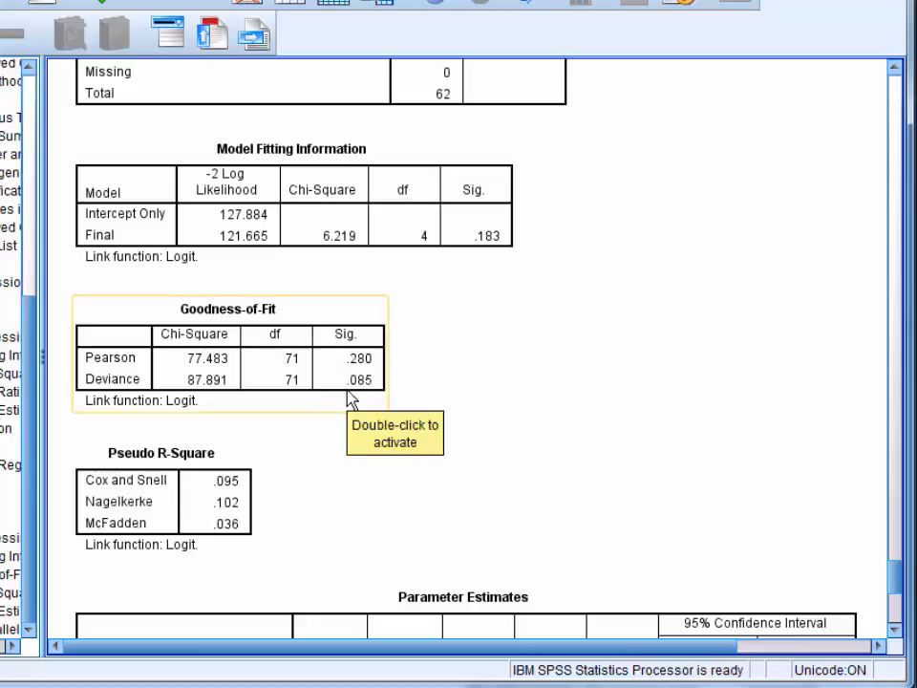
{"action": "mouse_move", "coordinate": [387, 394]}
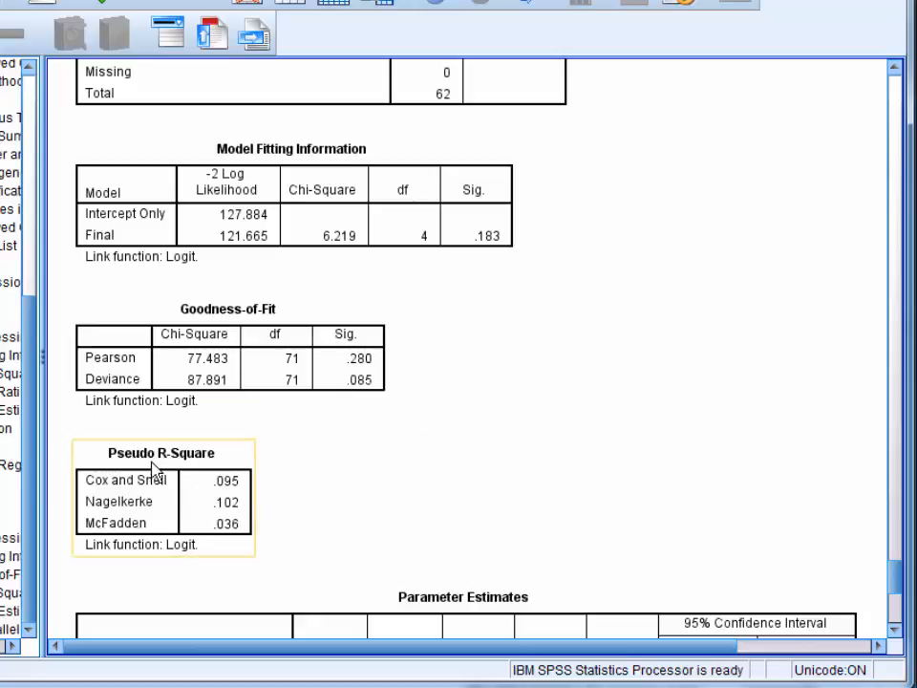
{"action": "mouse_move", "coordinate": [258, 485]}
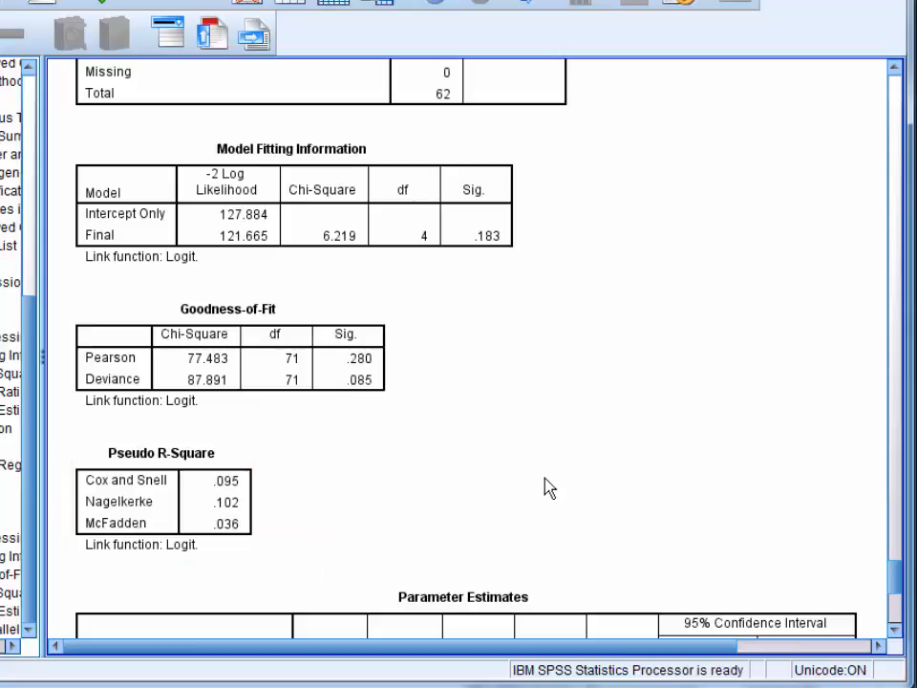
{"action": "scroll", "scroll_direction": "down", "scroll_amount": 3}
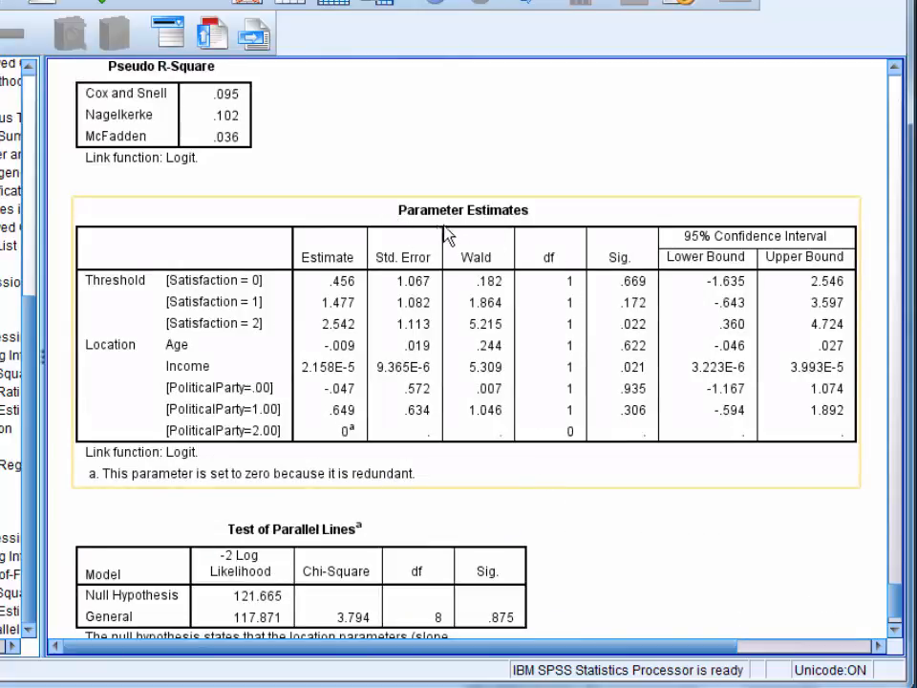
{"action": "mouse_move", "coordinate": [583, 227]}
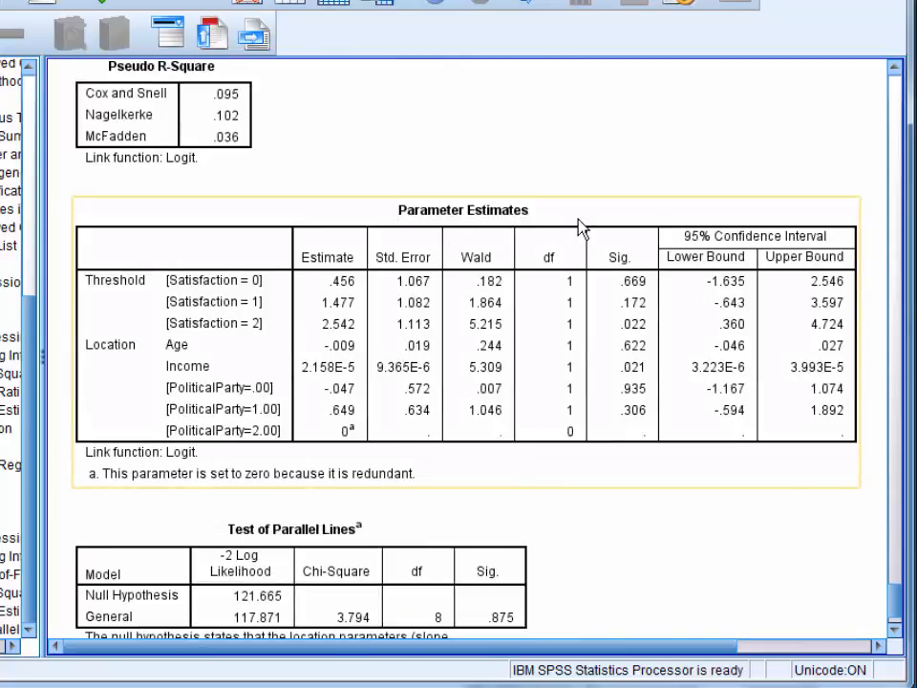
{"action": "mouse_move", "coordinate": [103, 370]}
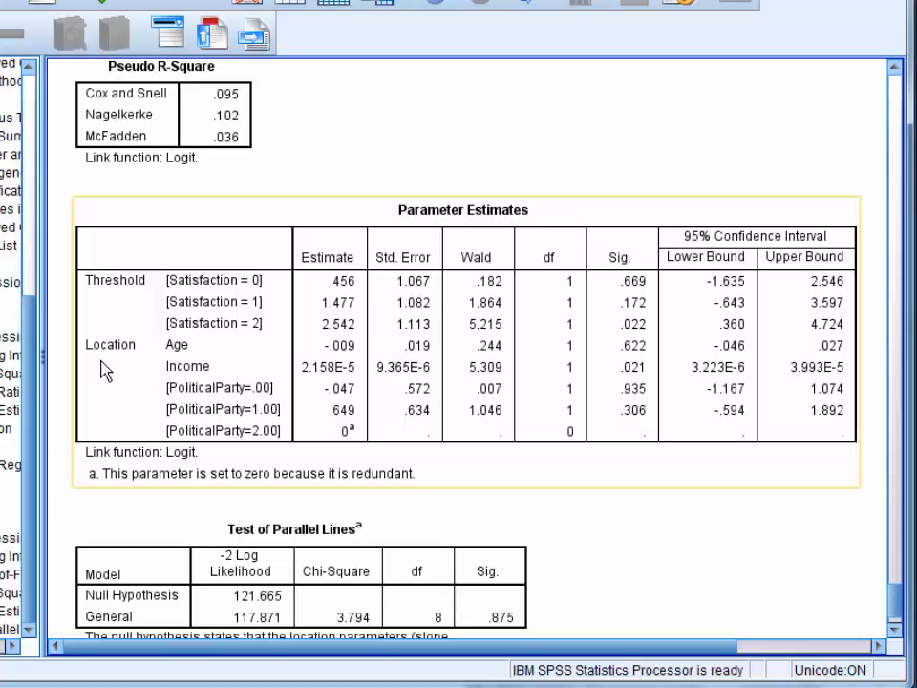
{"action": "mouse_move", "coordinate": [208, 385]}
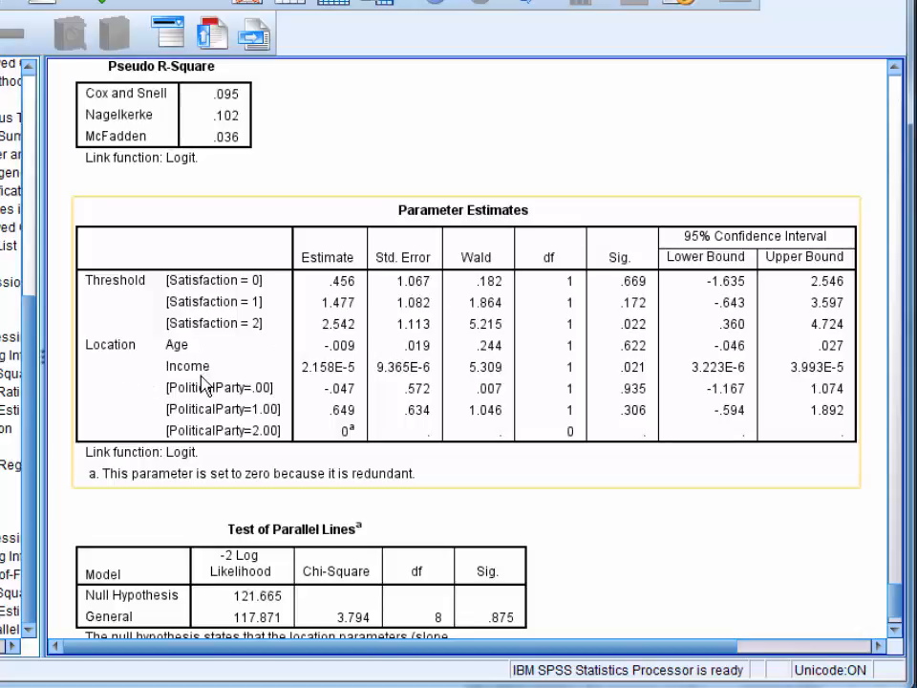
{"action": "mouse_move", "coordinate": [218, 382]}
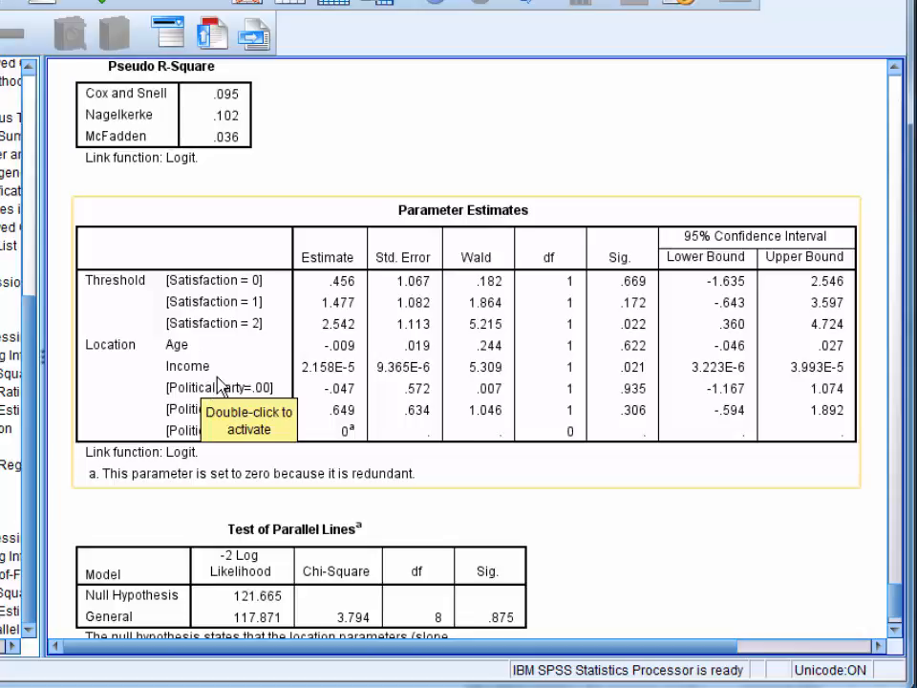
{"action": "mouse_move", "coordinate": [662, 375]}
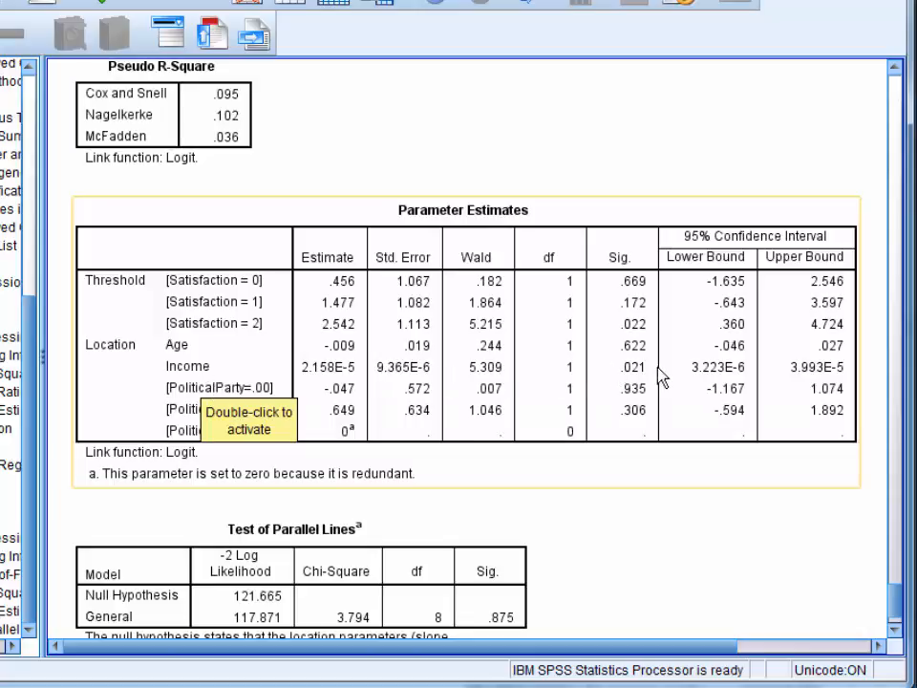
{"action": "mouse_move", "coordinate": [648, 375]}
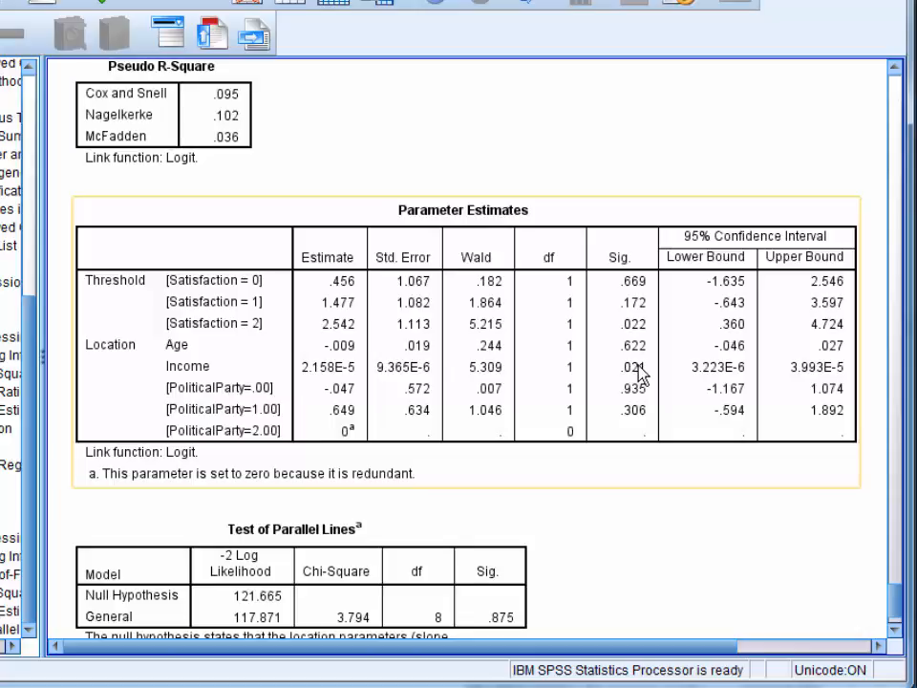
{"action": "mouse_move", "coordinate": [640, 371]}
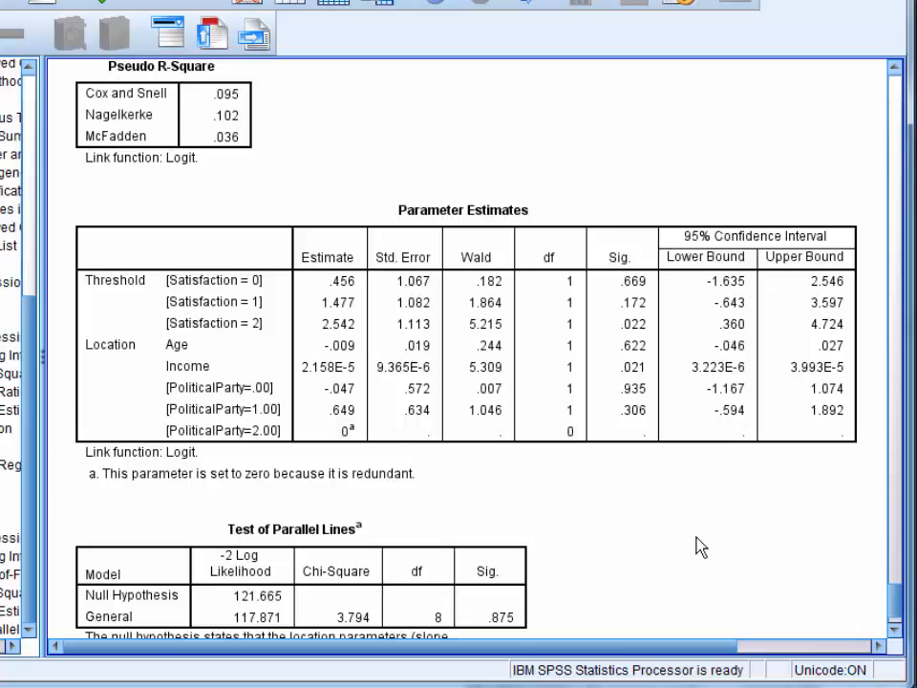
{"action": "mouse_move", "coordinate": [745, 495]}
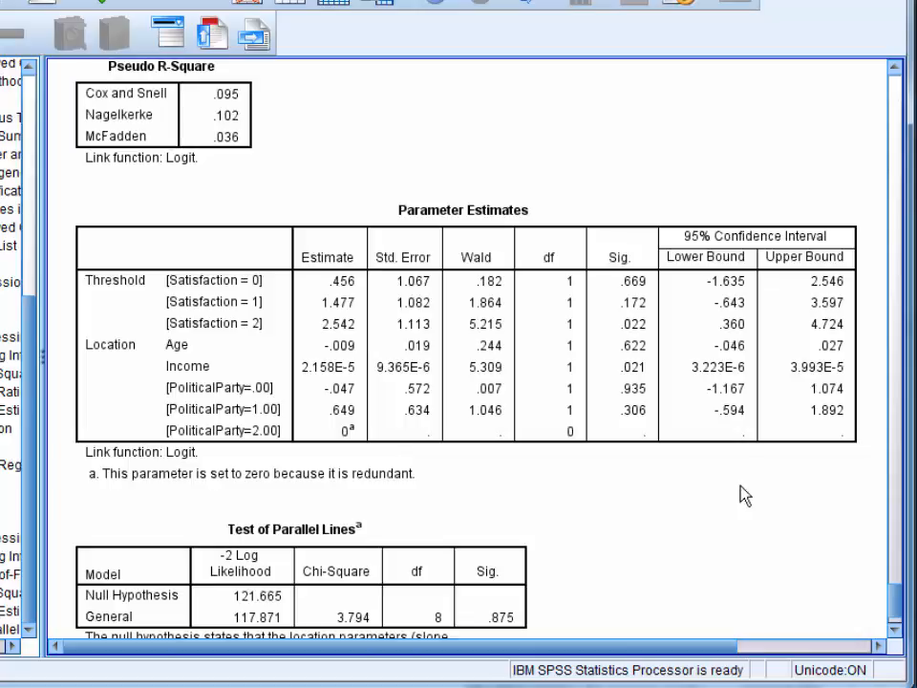